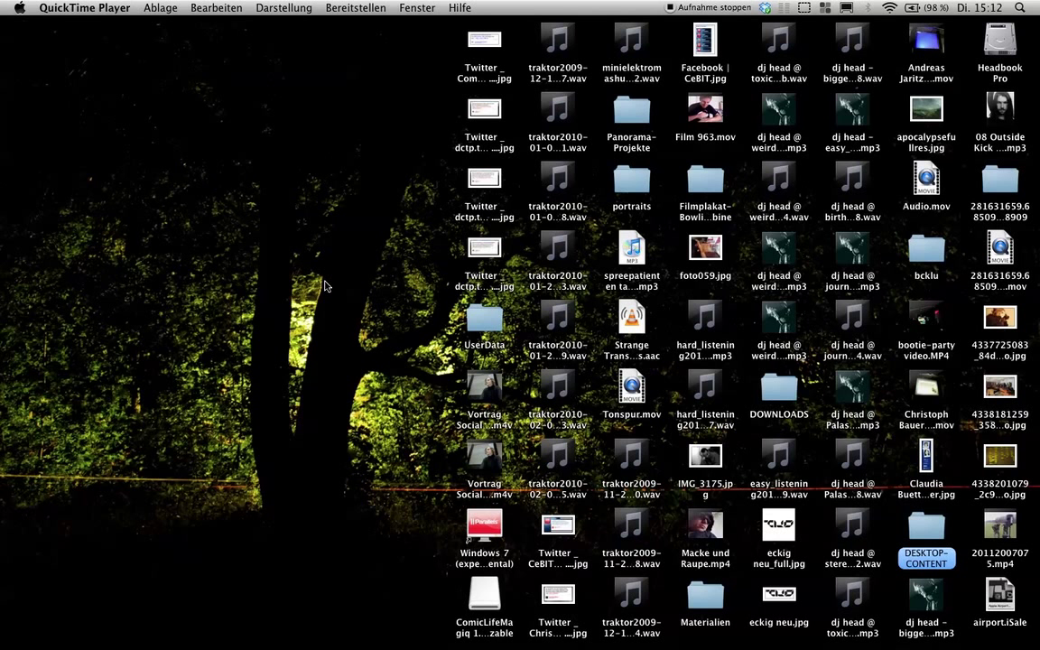
mouse_move(333, 511)
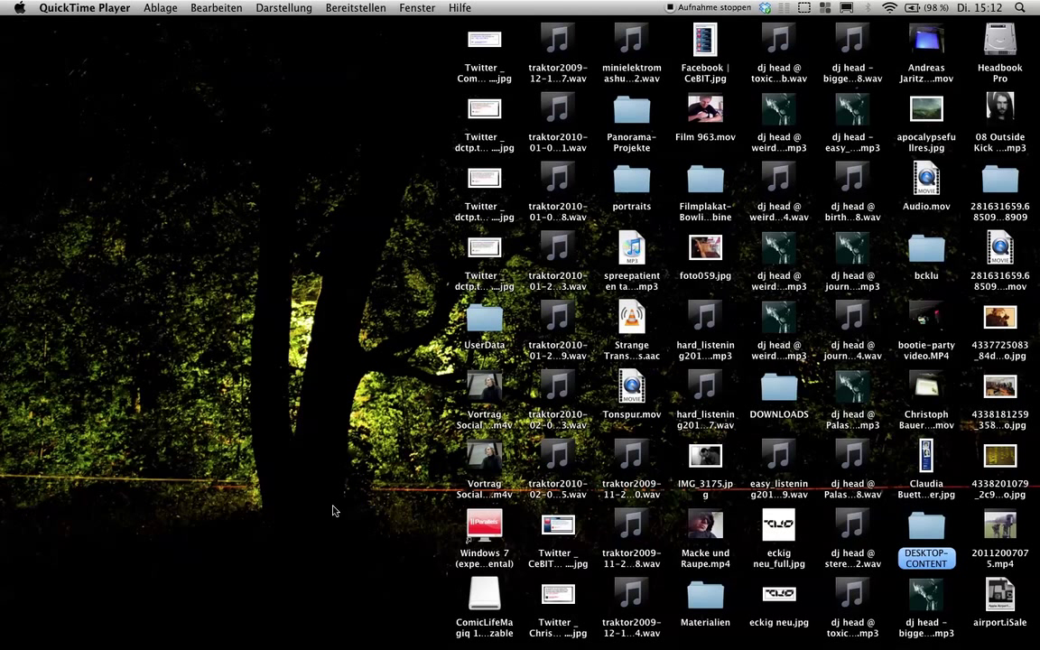
mouse_move(357, 618)
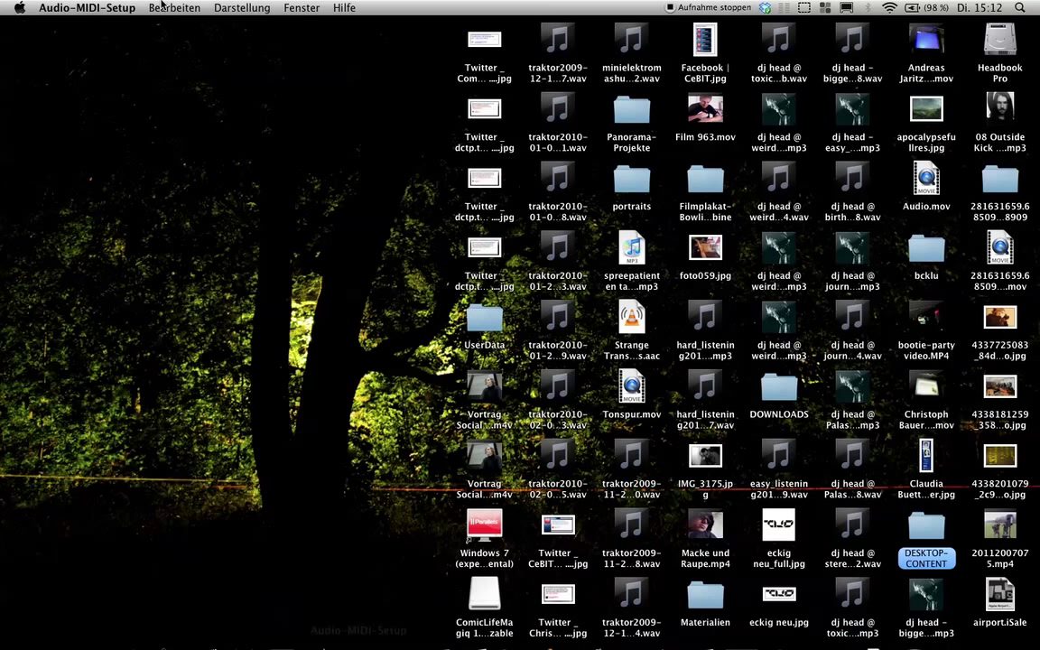
Show the Audio Devices window listing the existing traktor aggregate device
click(242, 7)
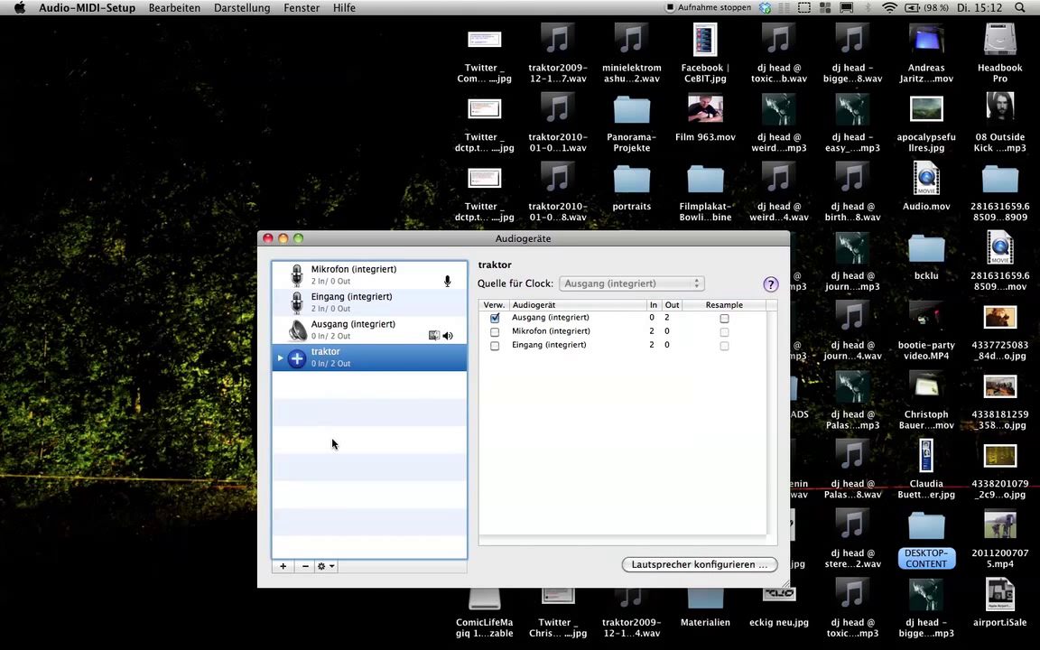
mouse_move(345, 408)
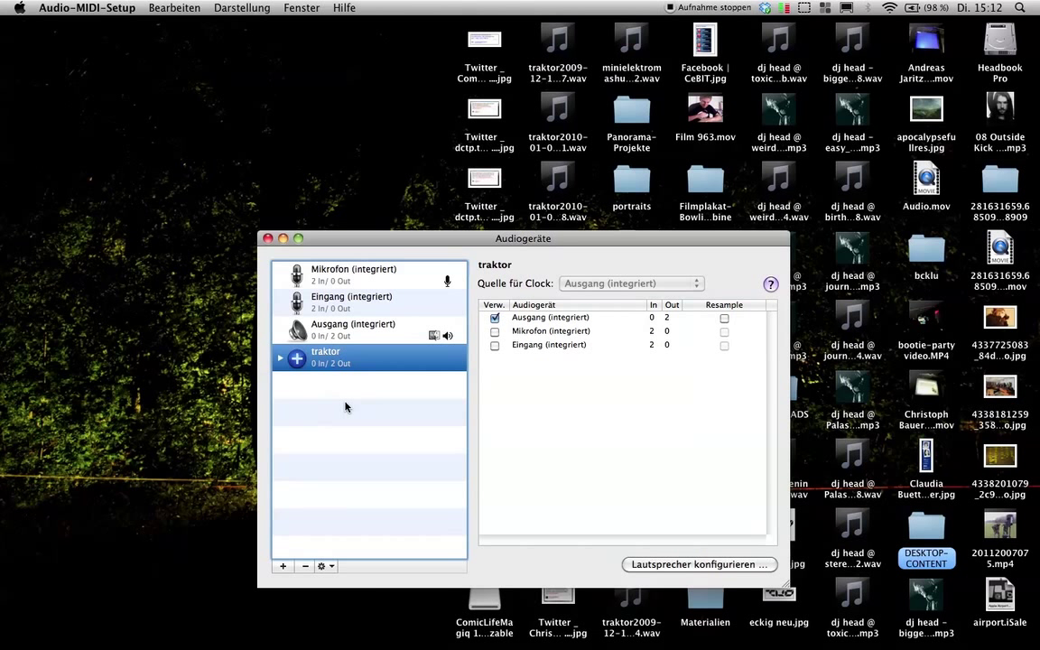
mouse_move(296, 538)
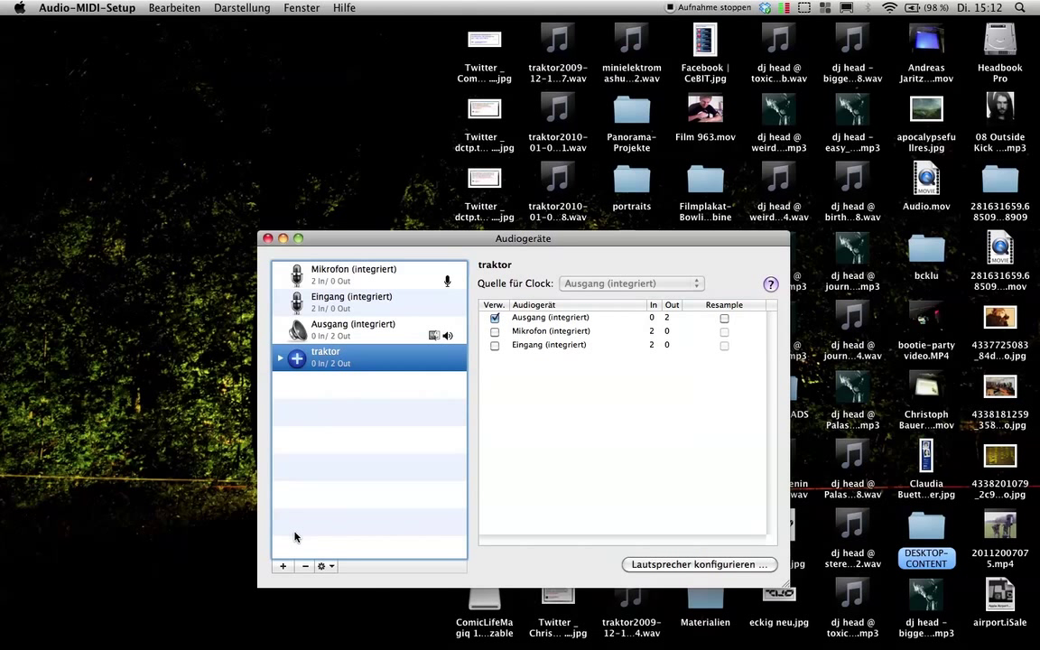
mouse_move(281, 566)
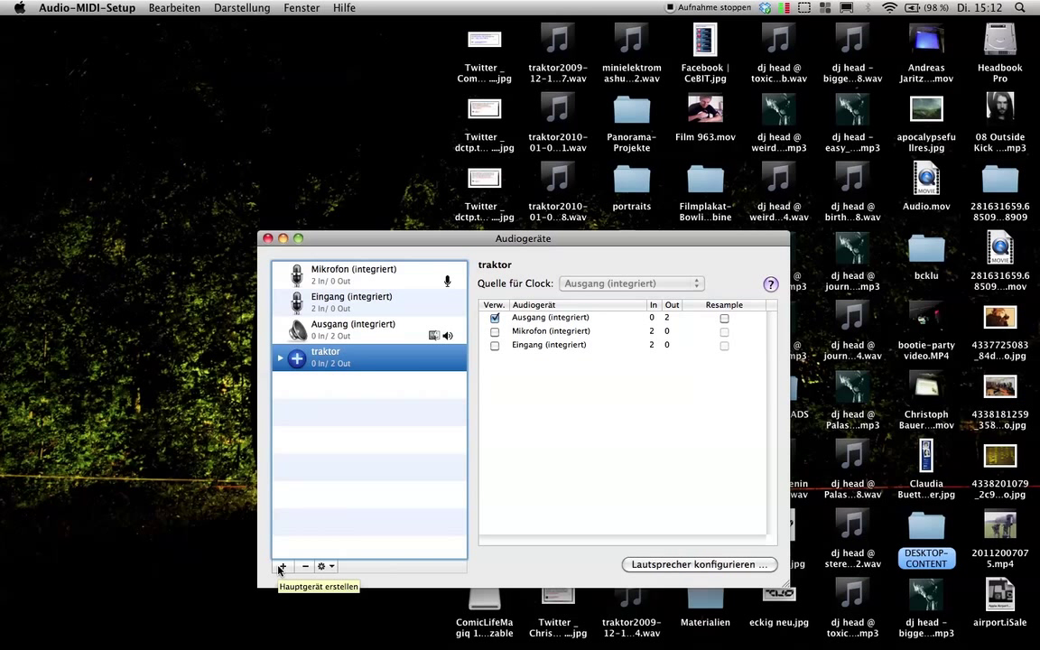
Add a new aggregate device named traktor with the + button
click(281, 566)
text(traktor)
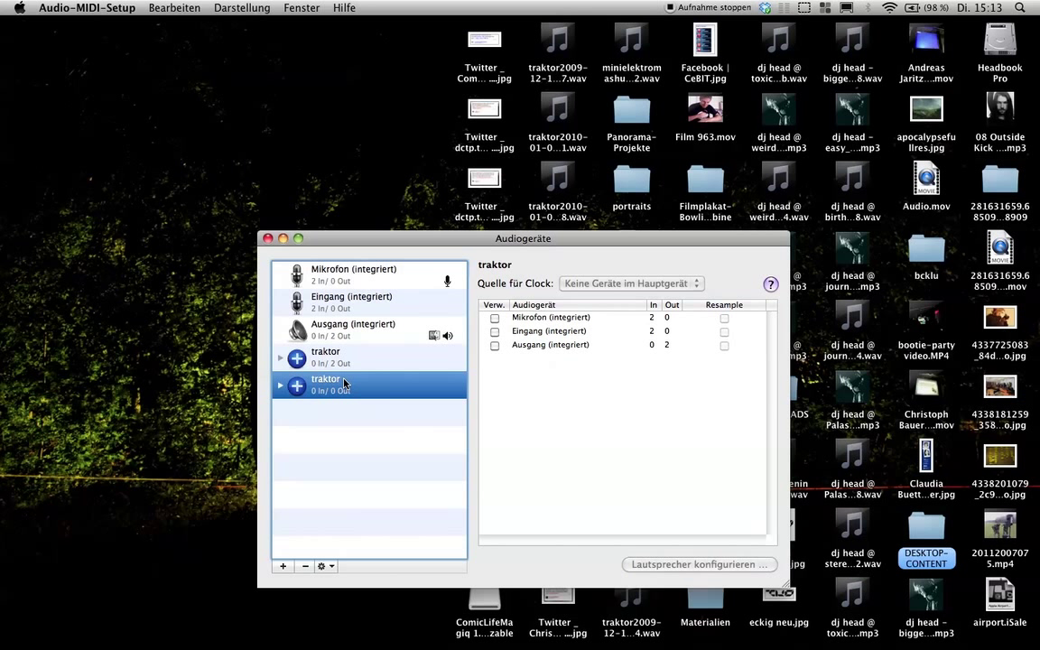
mouse_move(564, 394)
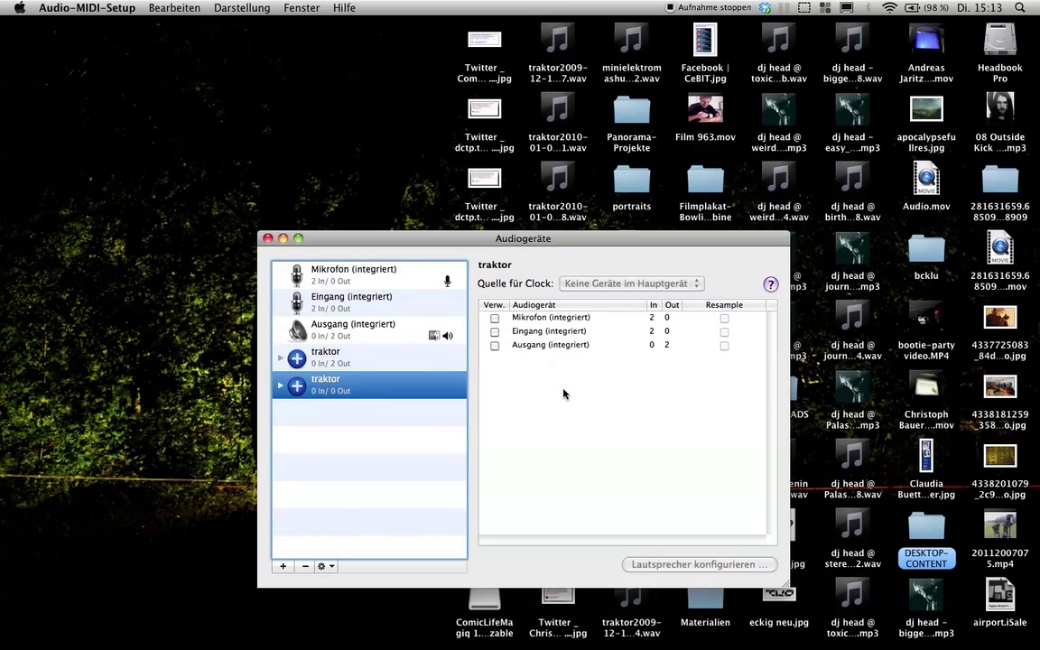
mouse_move(556, 395)
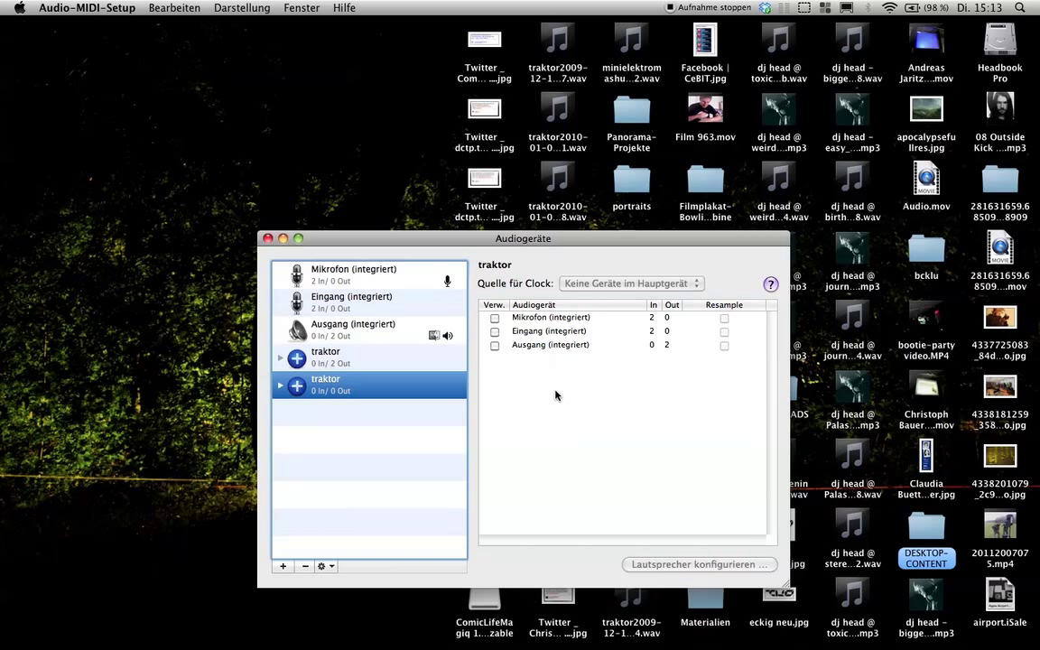
mouse_move(527, 336)
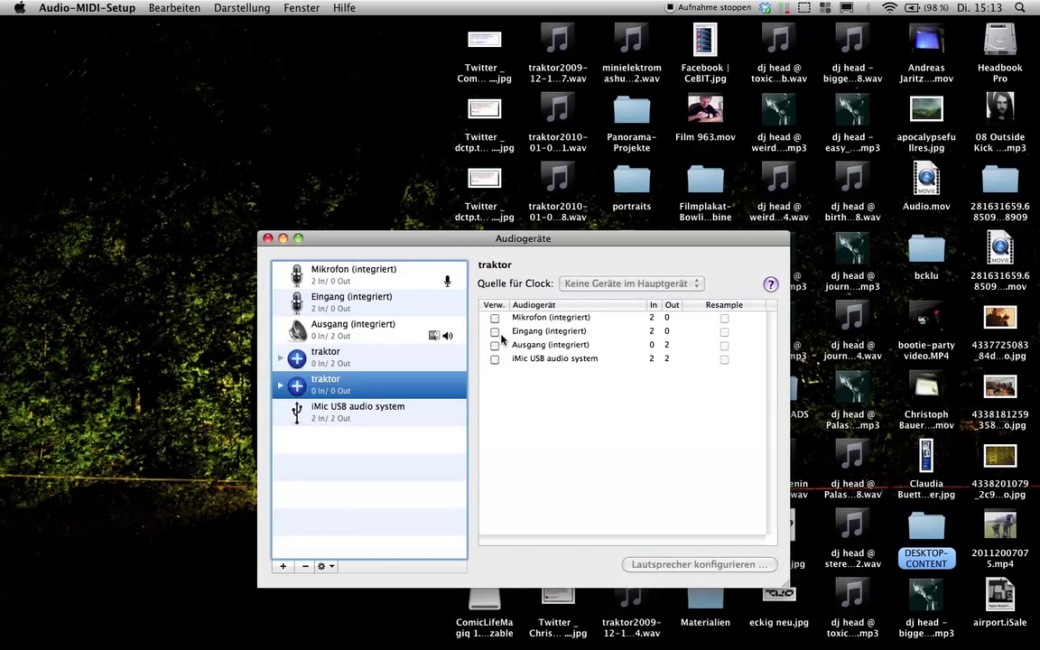
Include Ausgang (integriert) and iMic USB audio system in the new traktor aggregate, then launch Traktor Pro
click(550, 345)
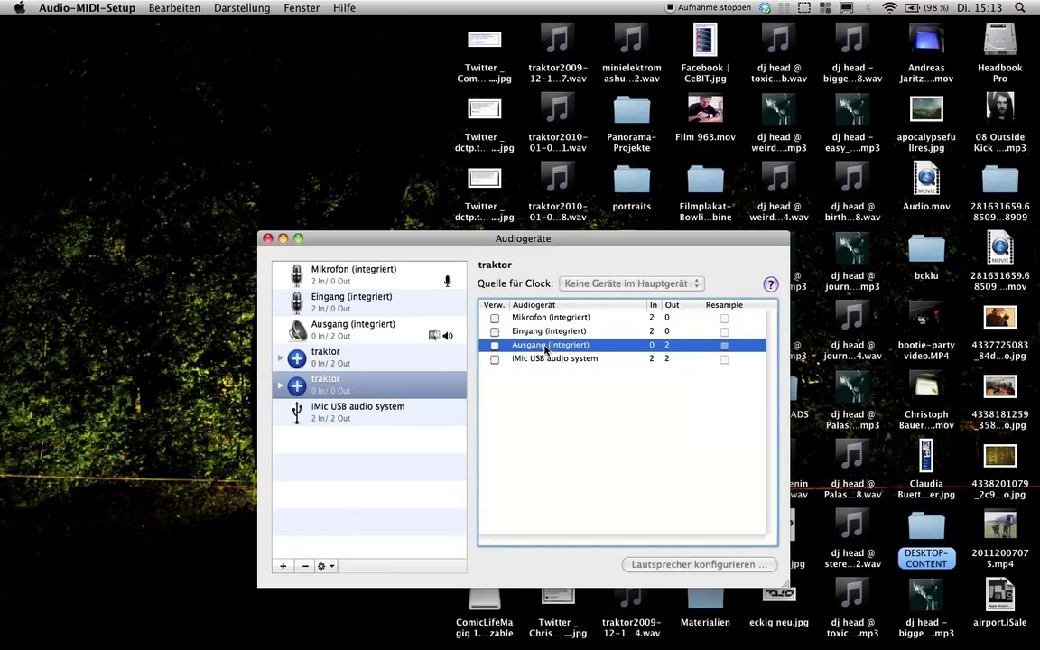
mouse_move(513, 352)
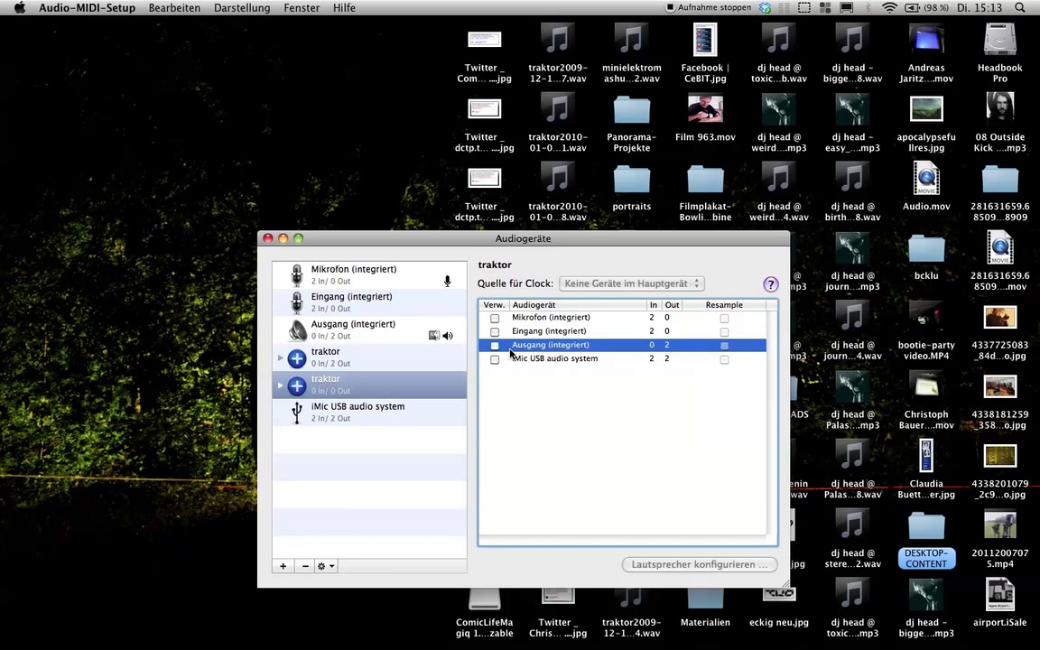
click(495, 318)
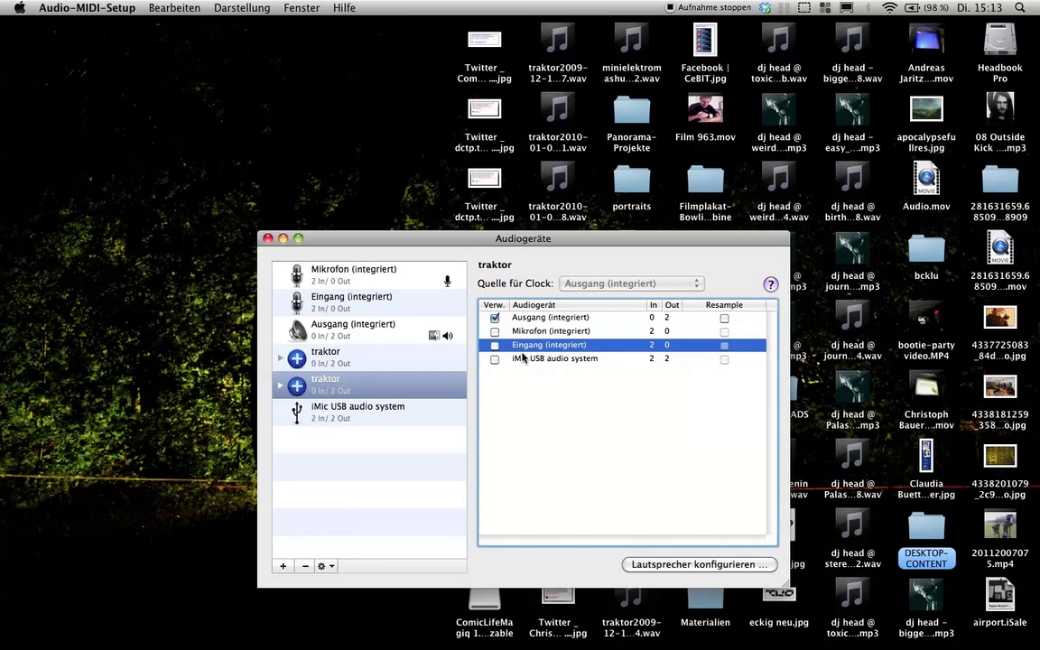
click(555, 357)
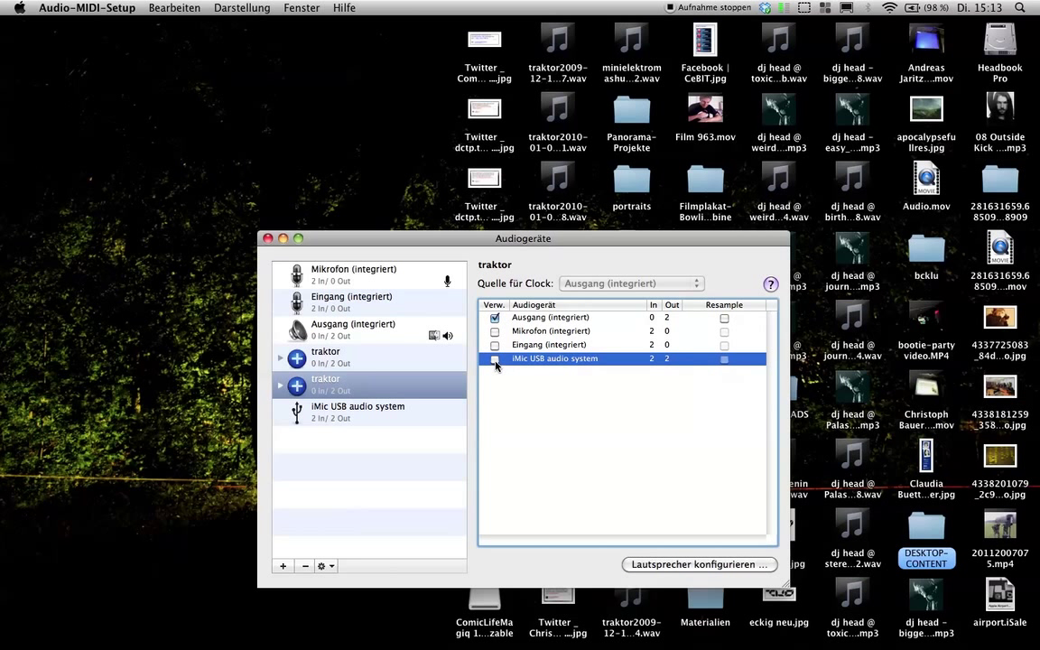
click(495, 357)
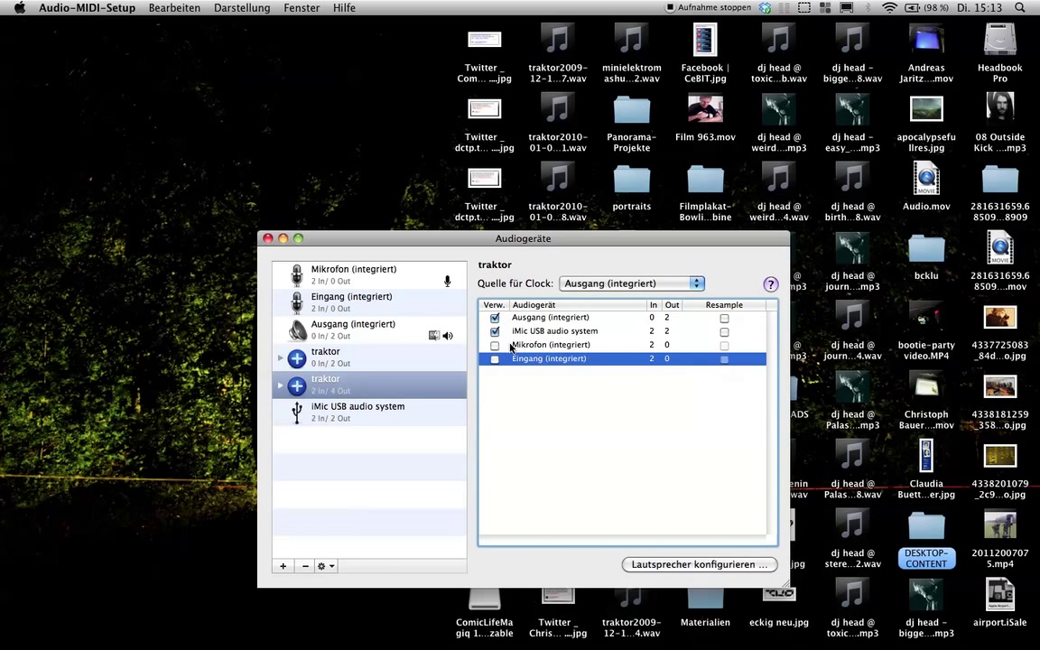
mouse_move(361, 388)
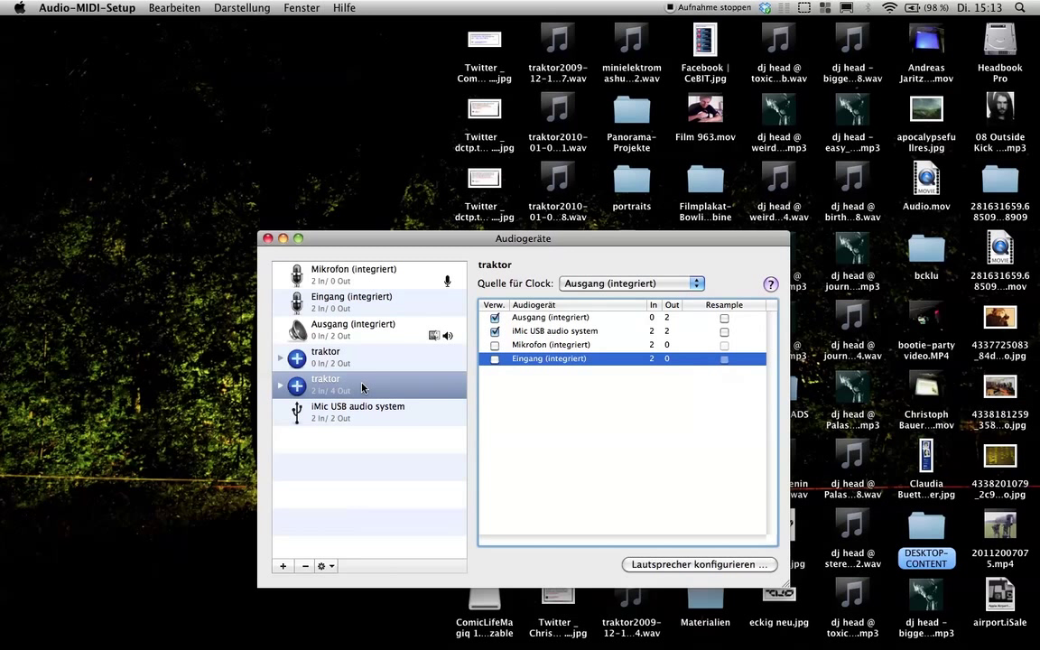
mouse_move(329, 383)
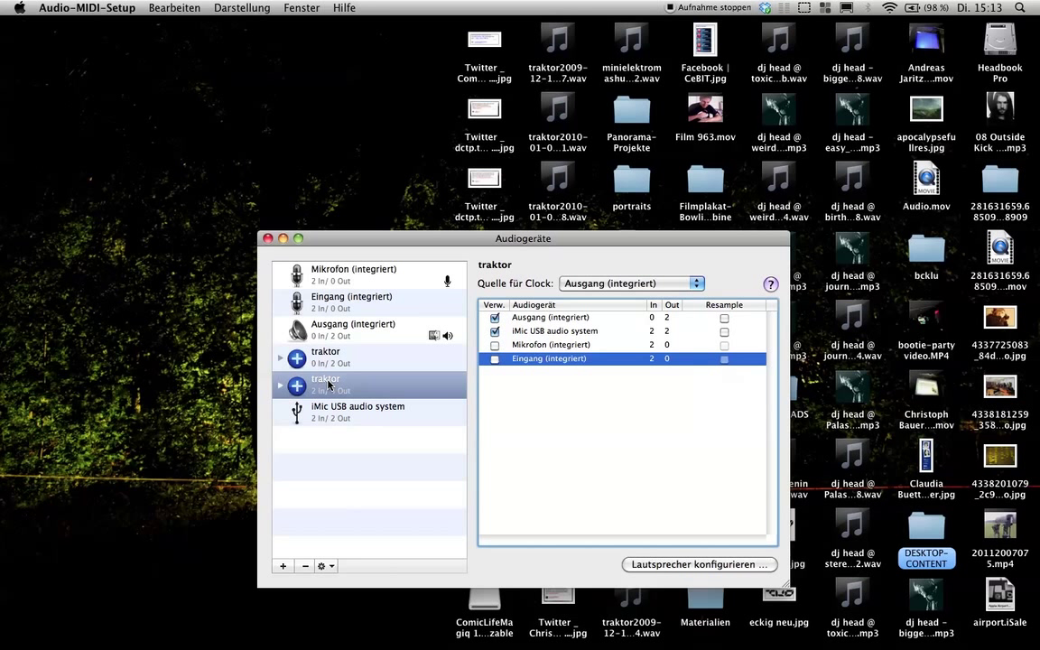
click(1018, 8)
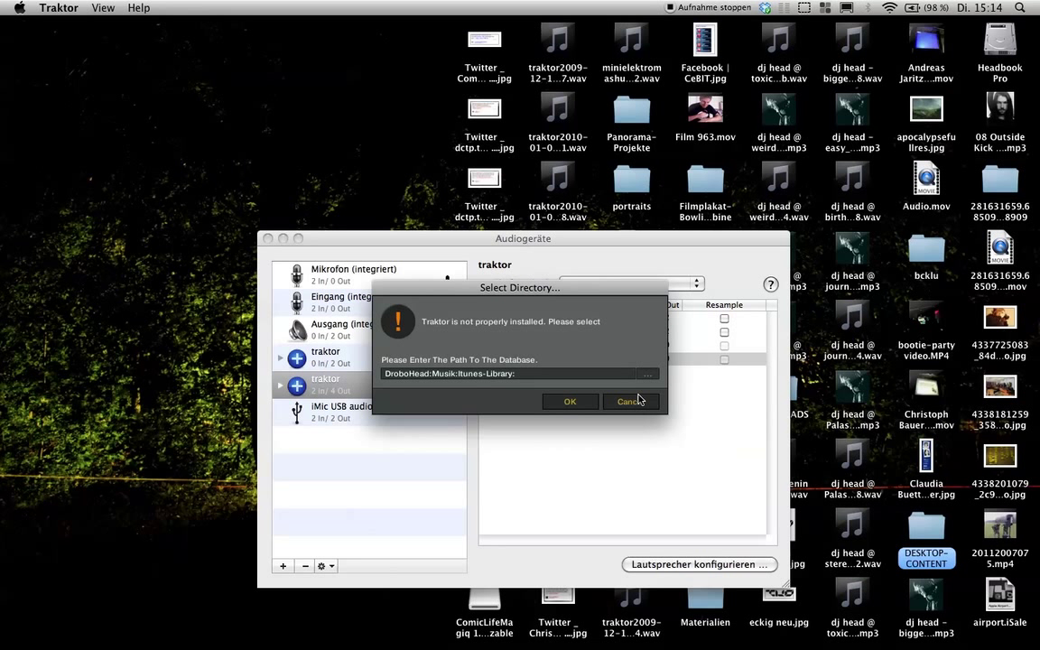
Dismiss the database path prompt and bring up Traktor's Preferences via the gear icon
click(628, 401)
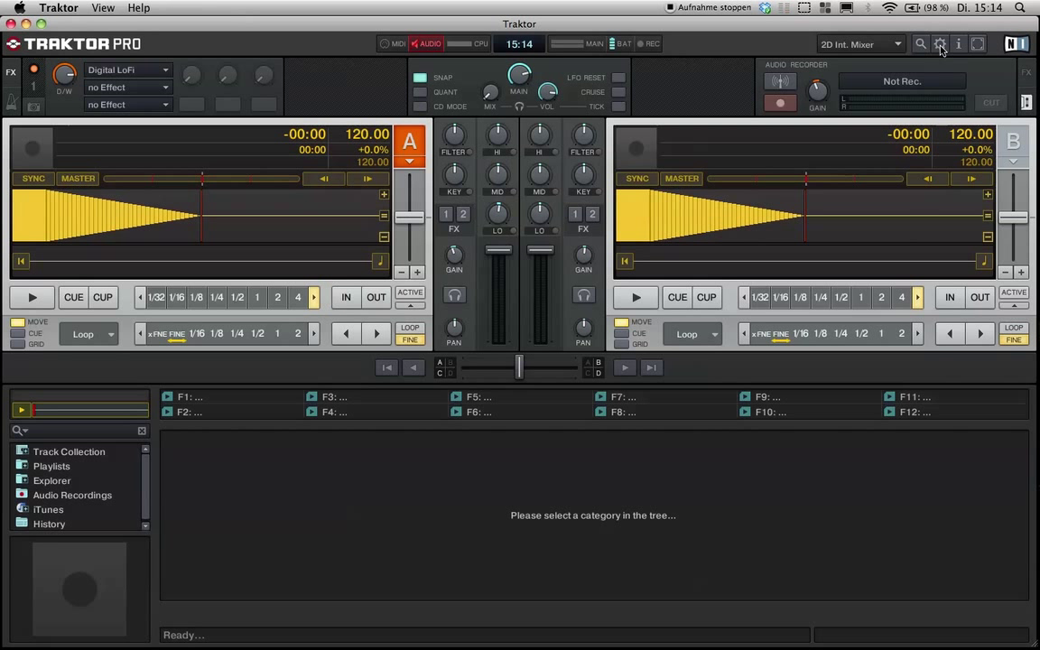
click(939, 44)
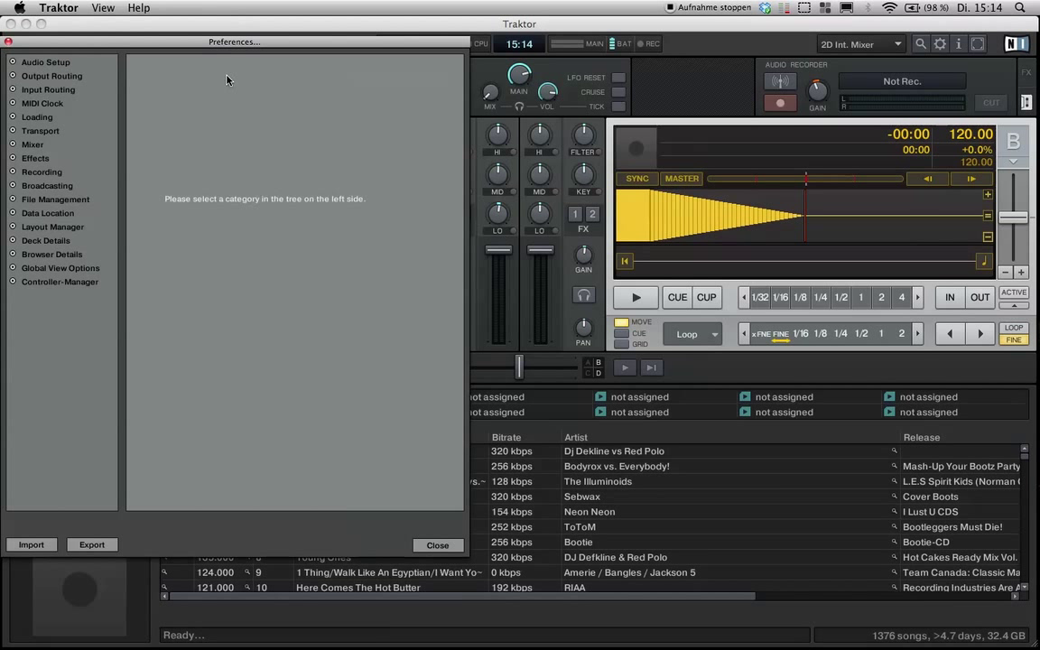
In Audio Setup choose traktor (2 In, 4 Out) as the audio device and go to Output Routing
click(45, 62)
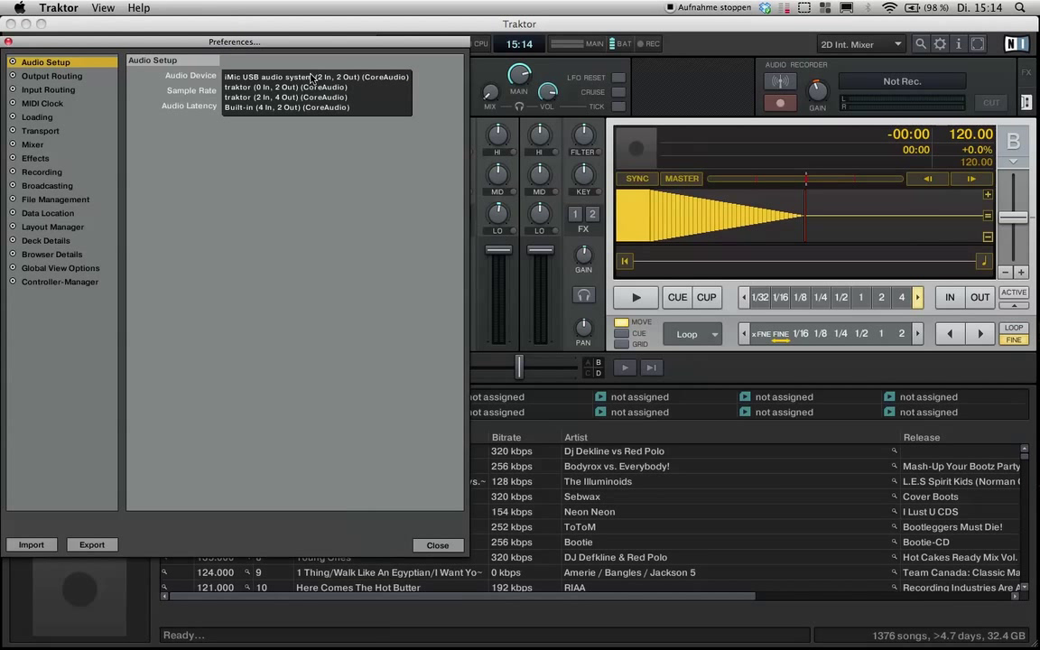
mouse_move(286, 106)
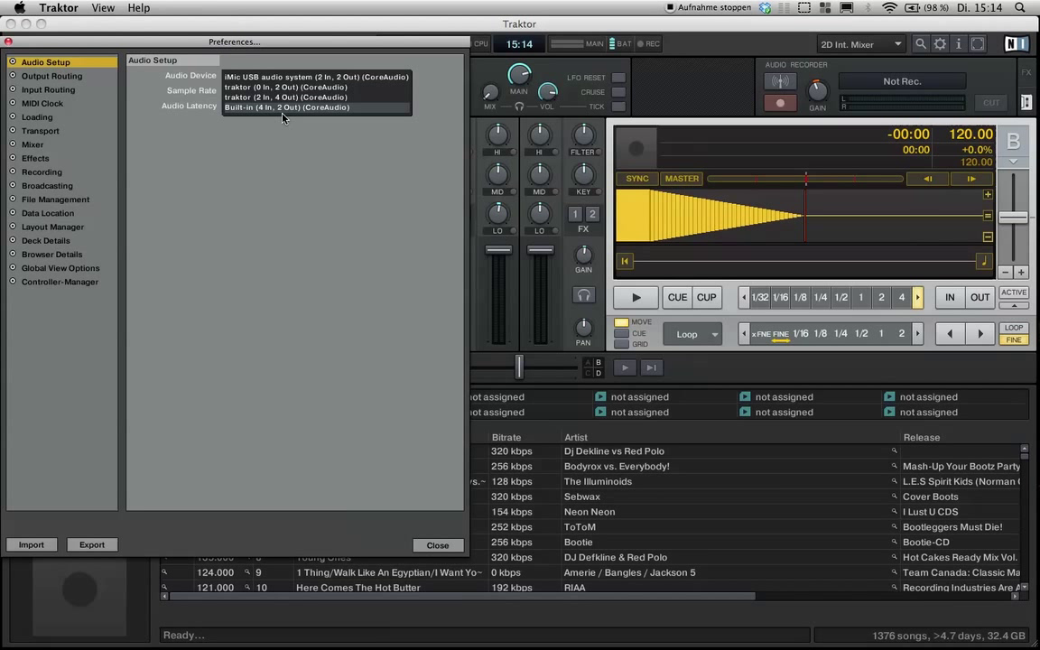
mouse_move(333, 76)
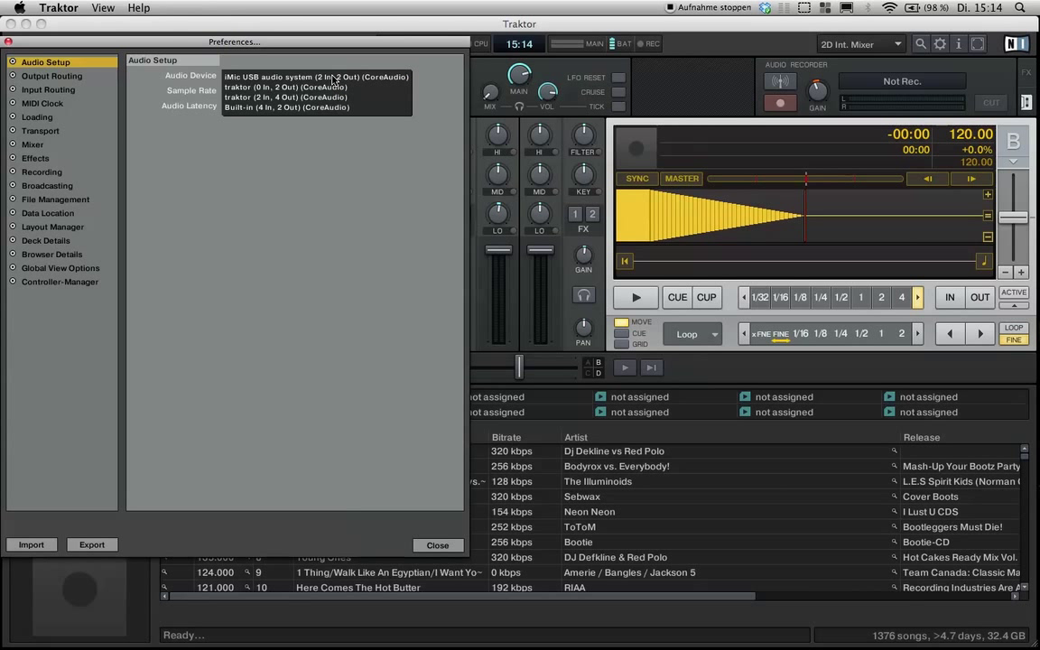
mouse_move(316, 98)
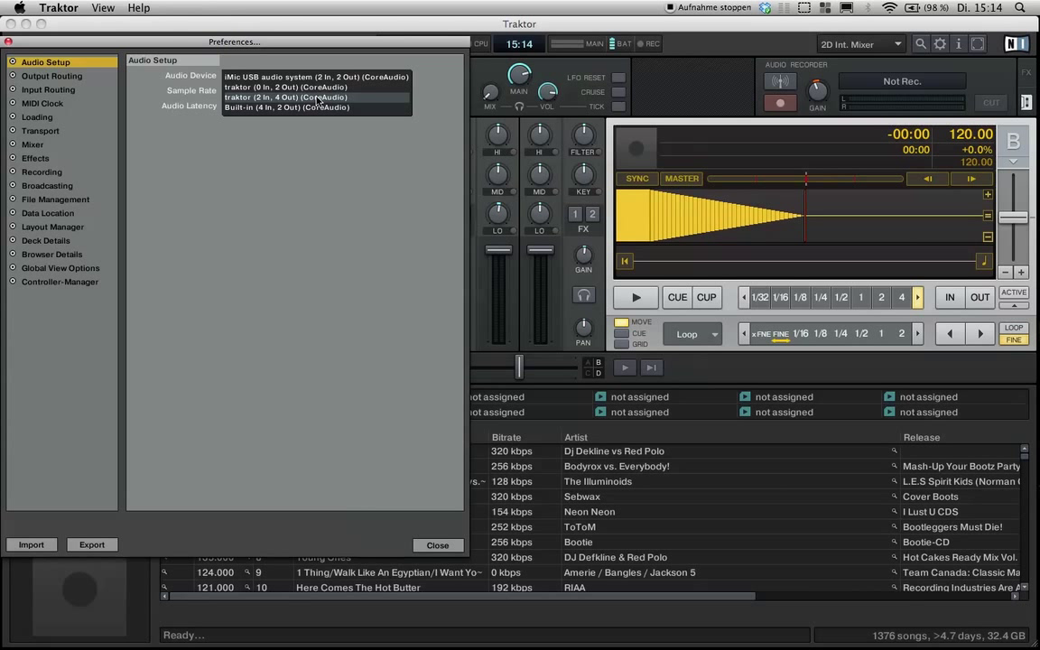
mouse_move(280, 101)
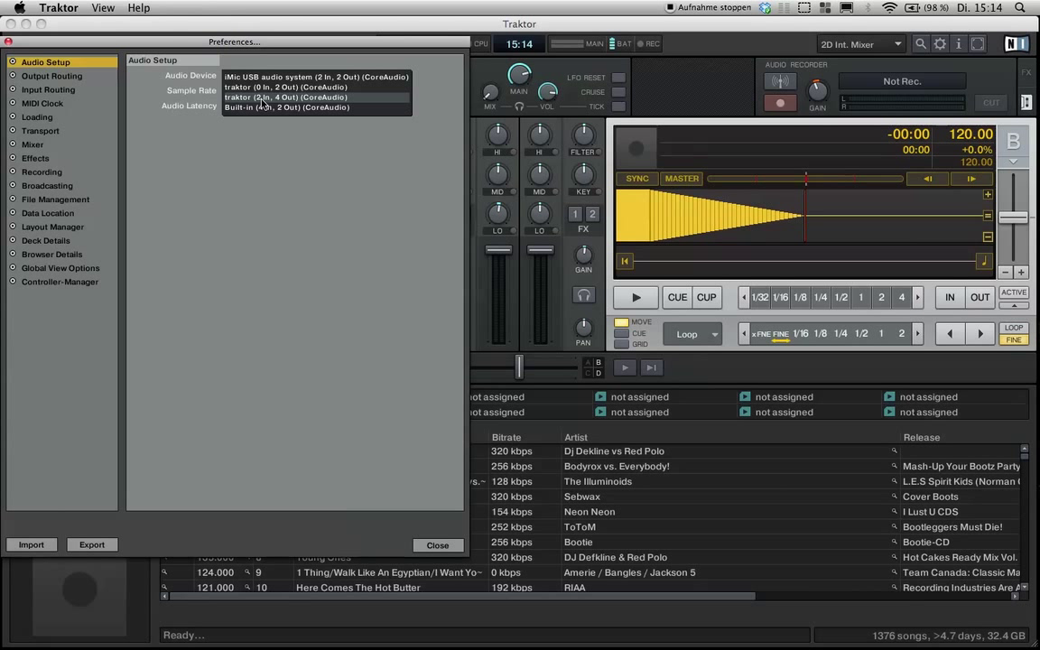
click(286, 98)
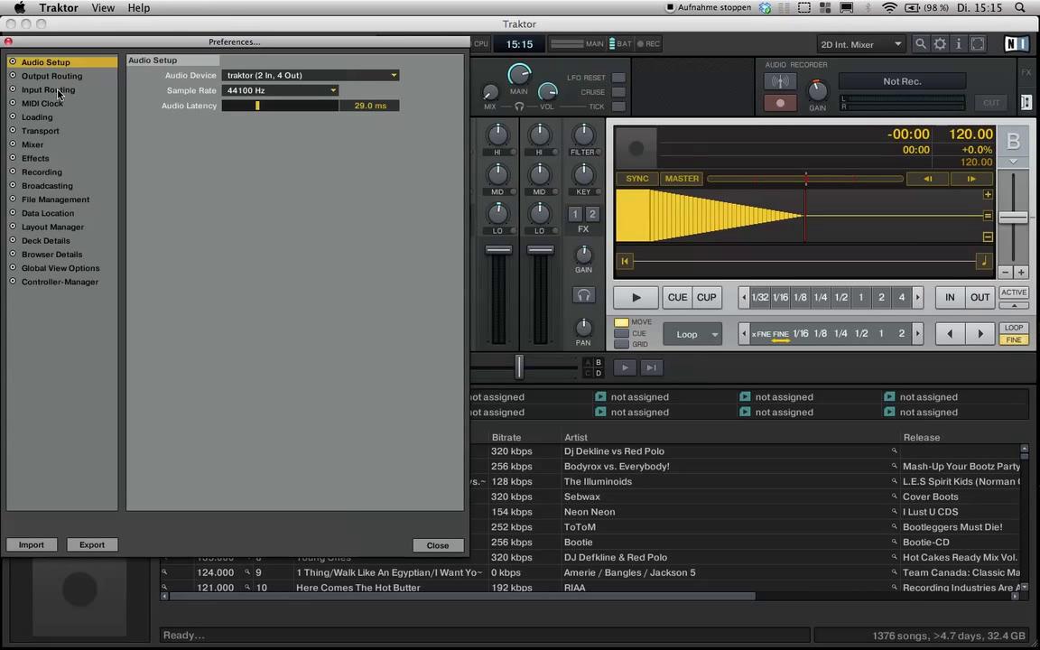
click(51, 76)
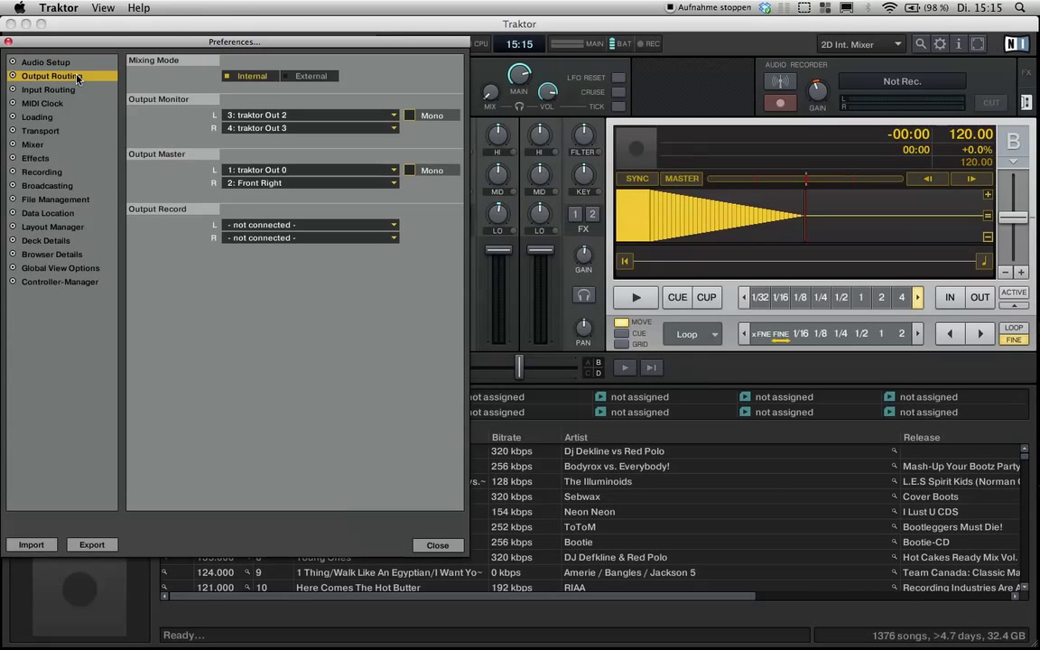
mouse_move(153, 102)
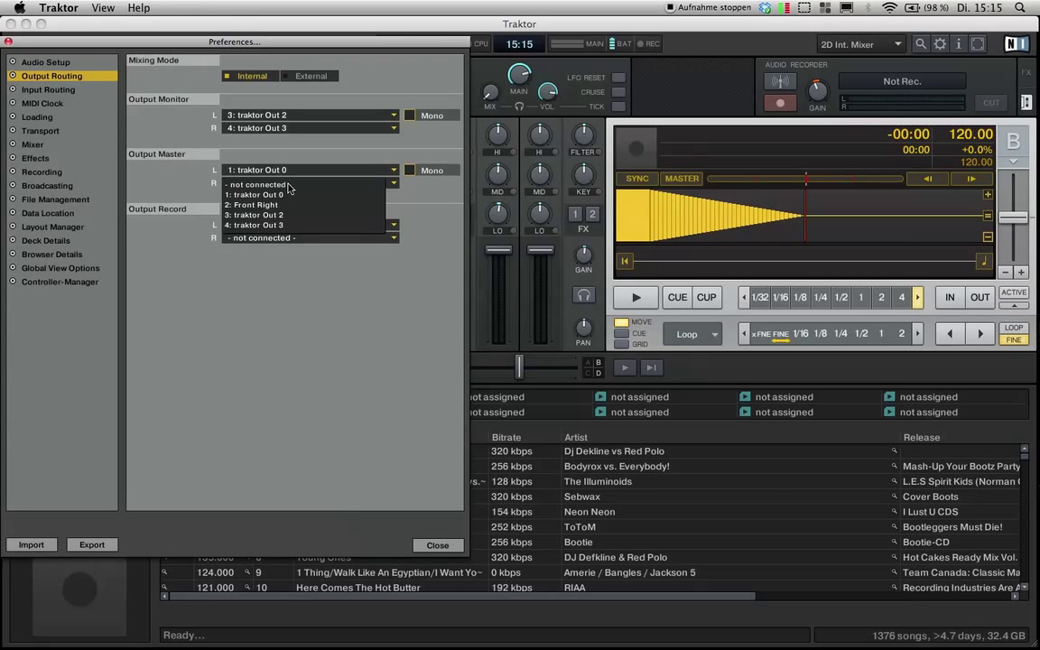
Route Output Master L to traktor Out 0 with monitor on Out 2/3, then close Preferences
click(253, 206)
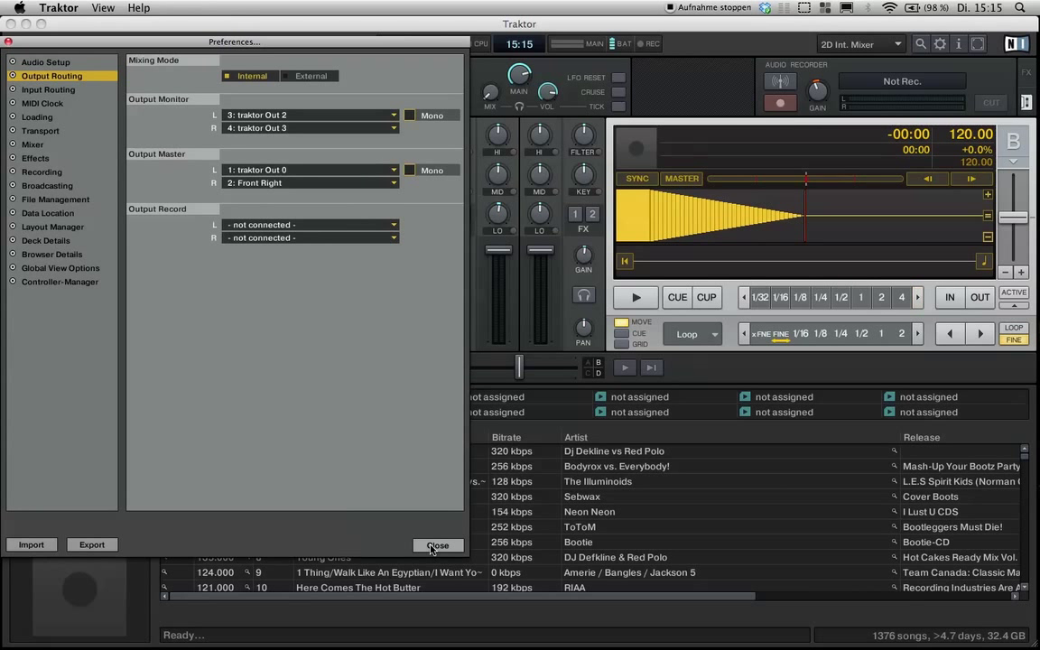
click(437, 545)
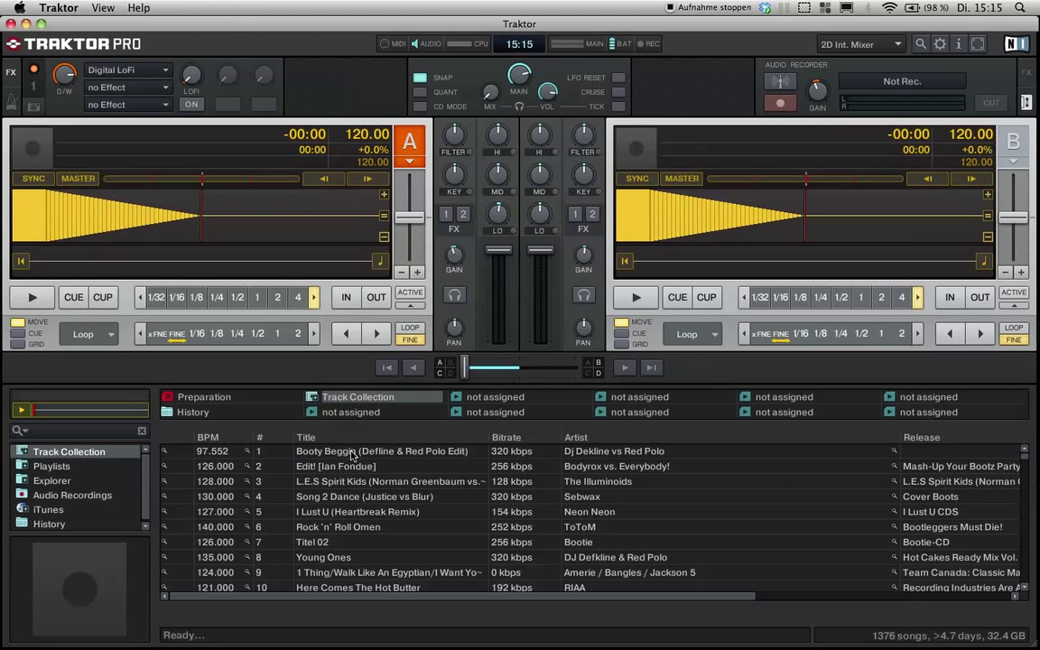
Load Booty Beggin on deck A and Song 2 Dance on deck B, play both, then pause
click(381, 452)
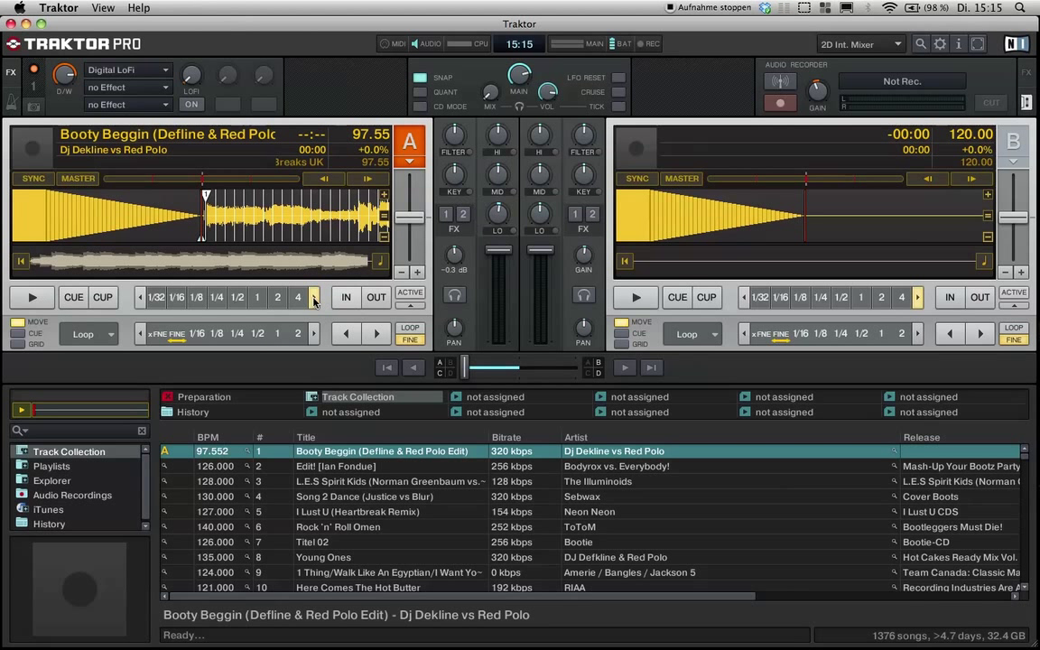
click(33, 296)
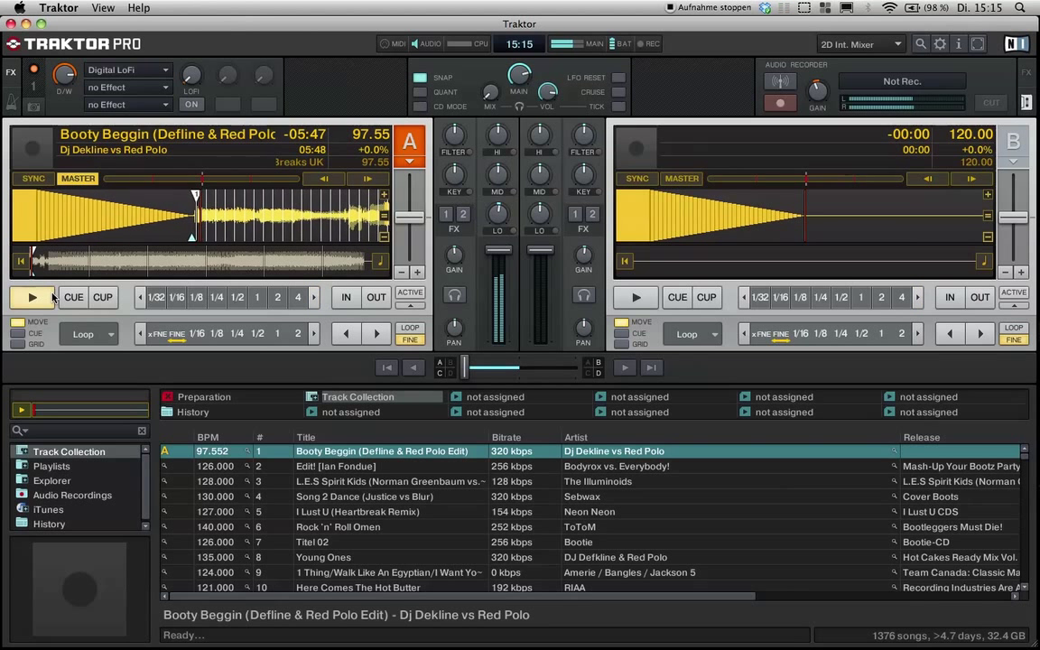
click(32, 296)
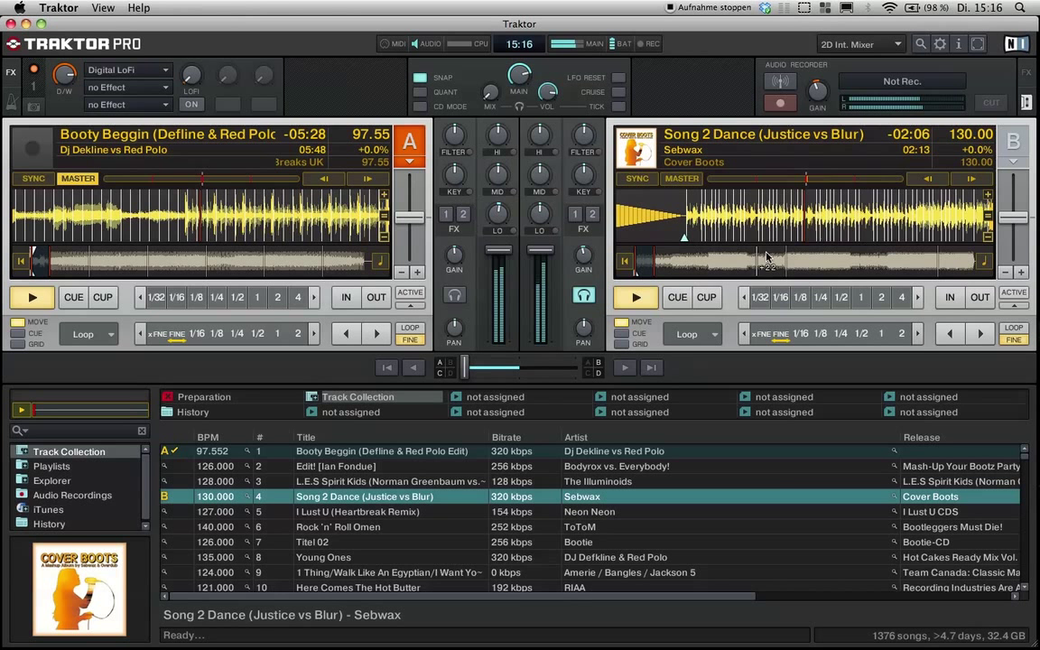
click(33, 296)
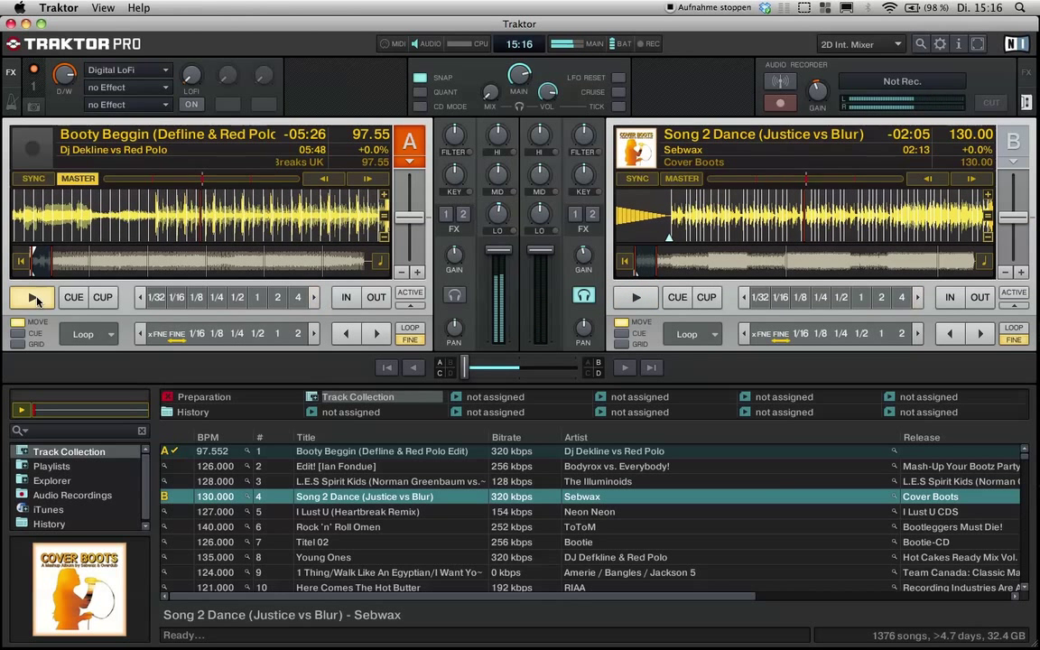
click(32, 296)
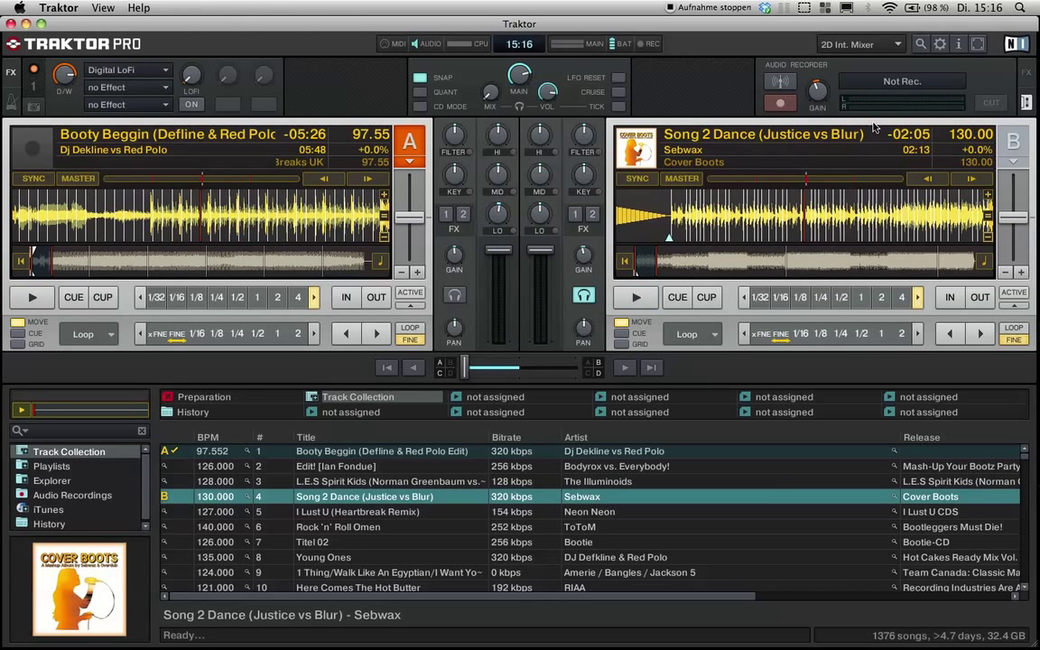
mouse_move(672, 11)
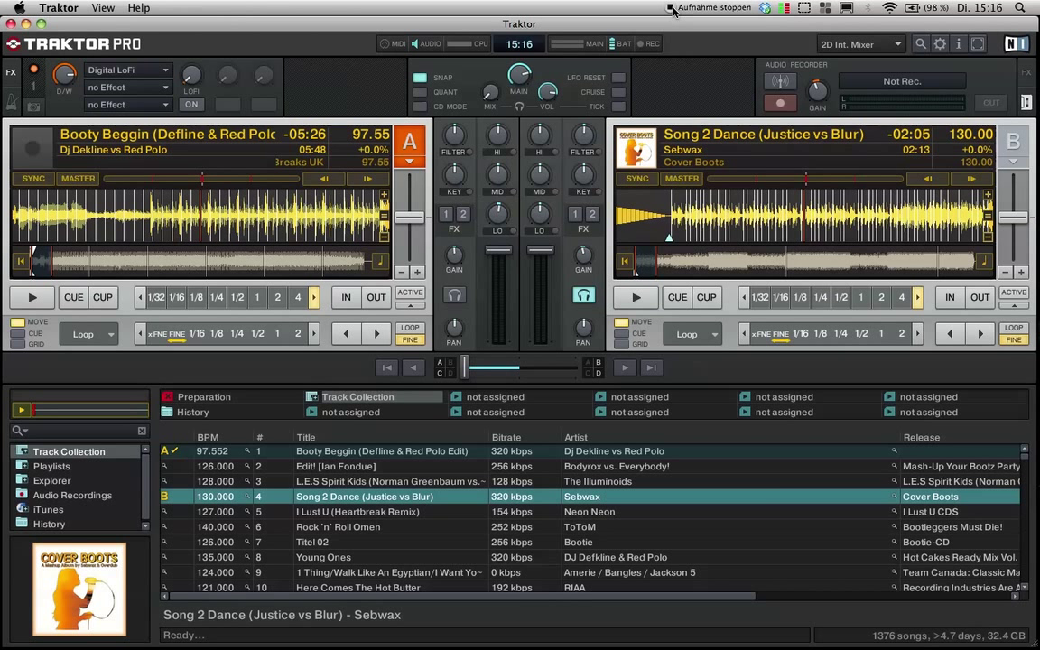